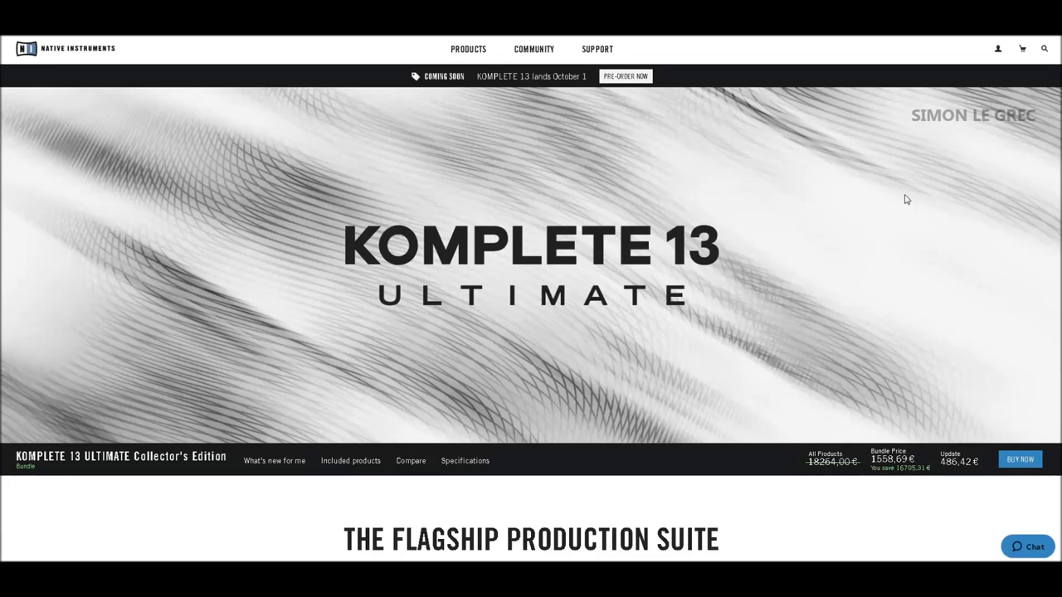
pyautogui.moveTo(557, 232)
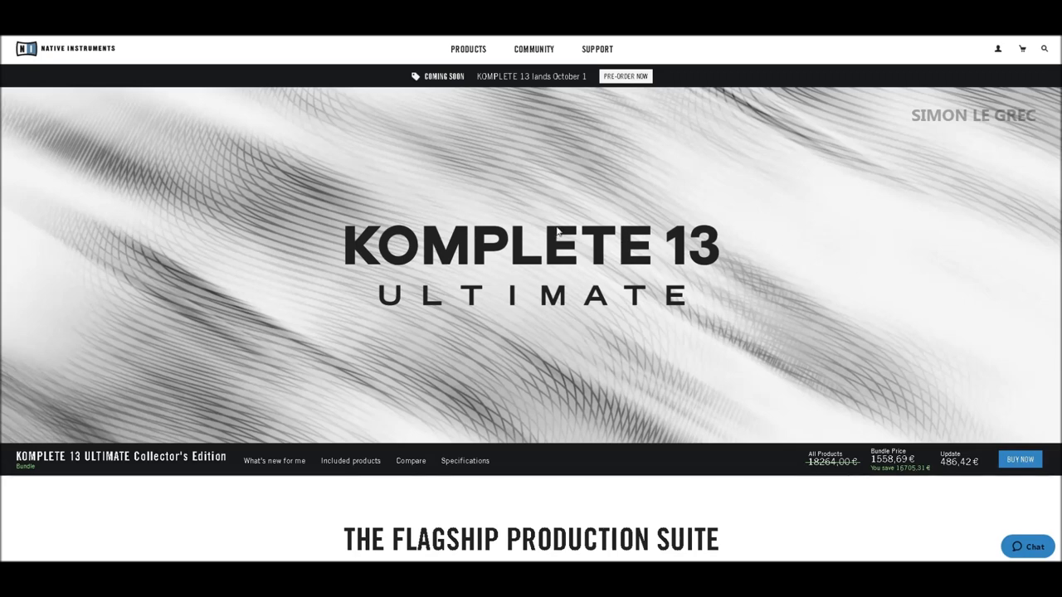
pyautogui.moveTo(704, 254)
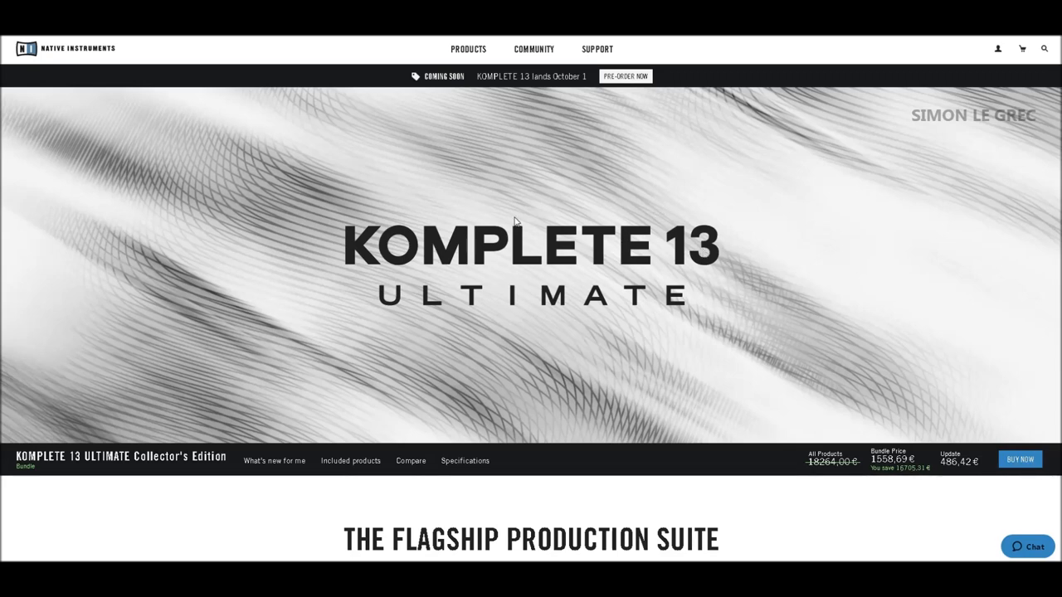
pyautogui.moveTo(683, 242)
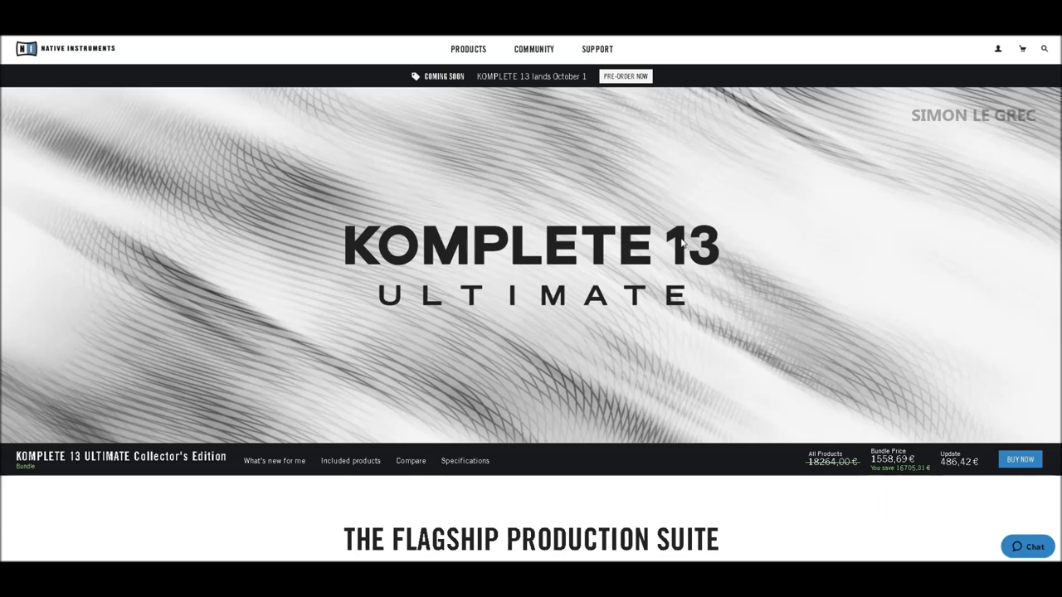
pyautogui.moveTo(765, 156)
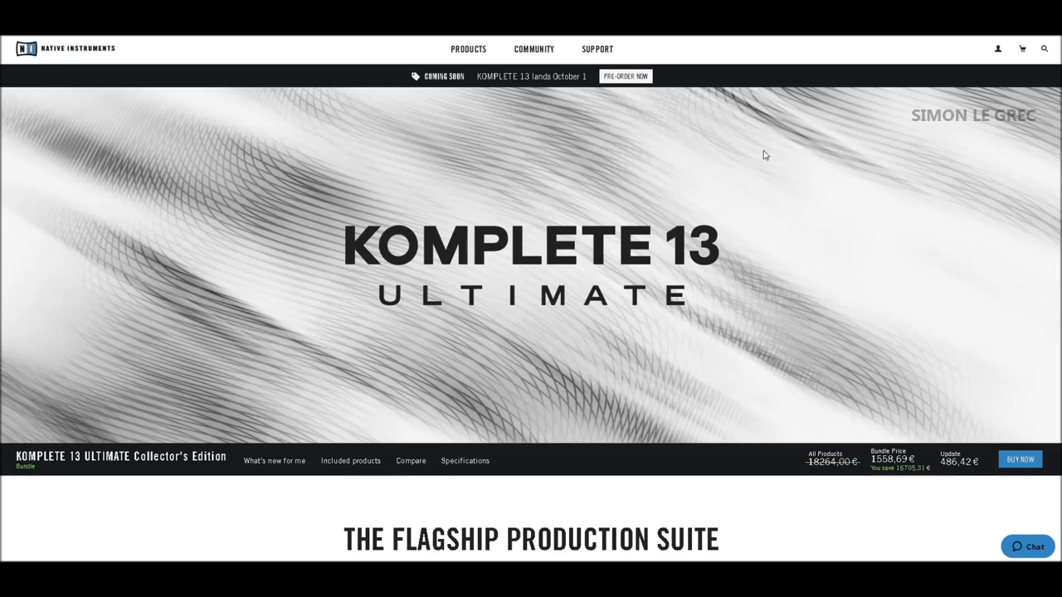
# Scroll past the banner to the Flagship Production Suite description and product collage.
pyautogui.scroll(-3)
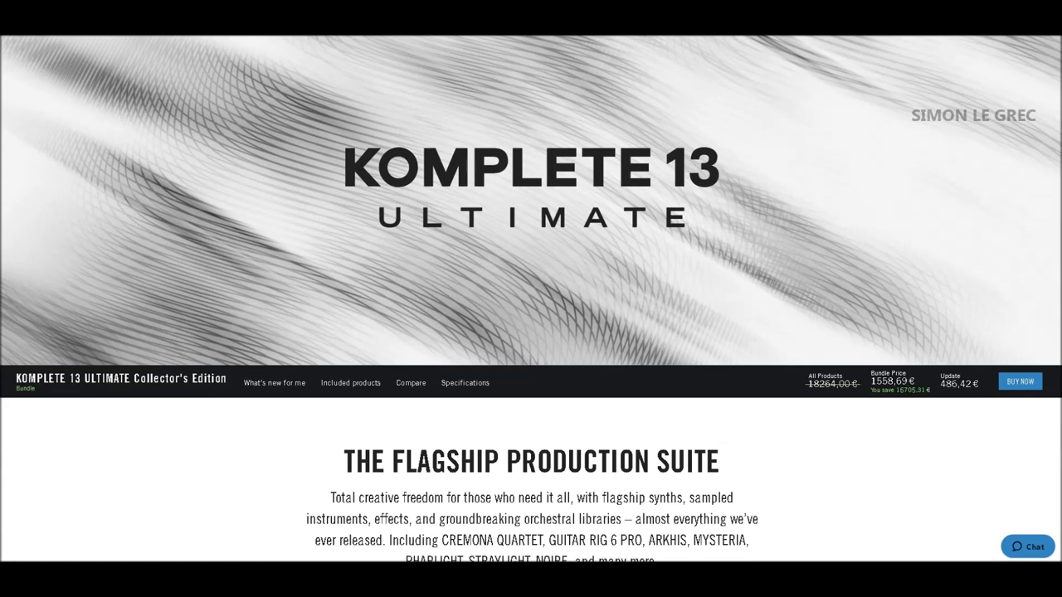
pyautogui.scroll(-3)
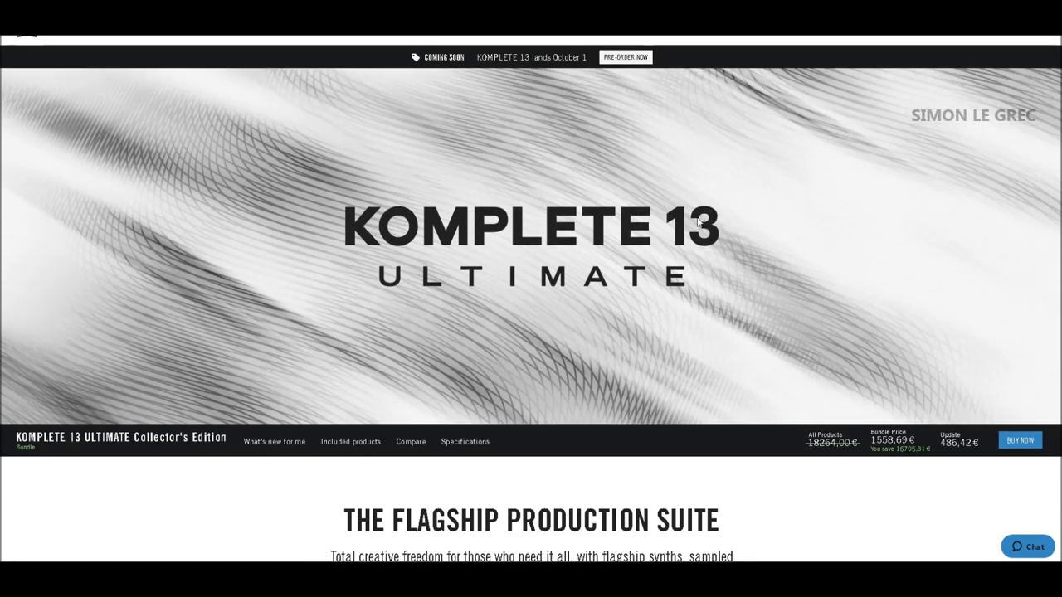
pyautogui.moveTo(506, 269)
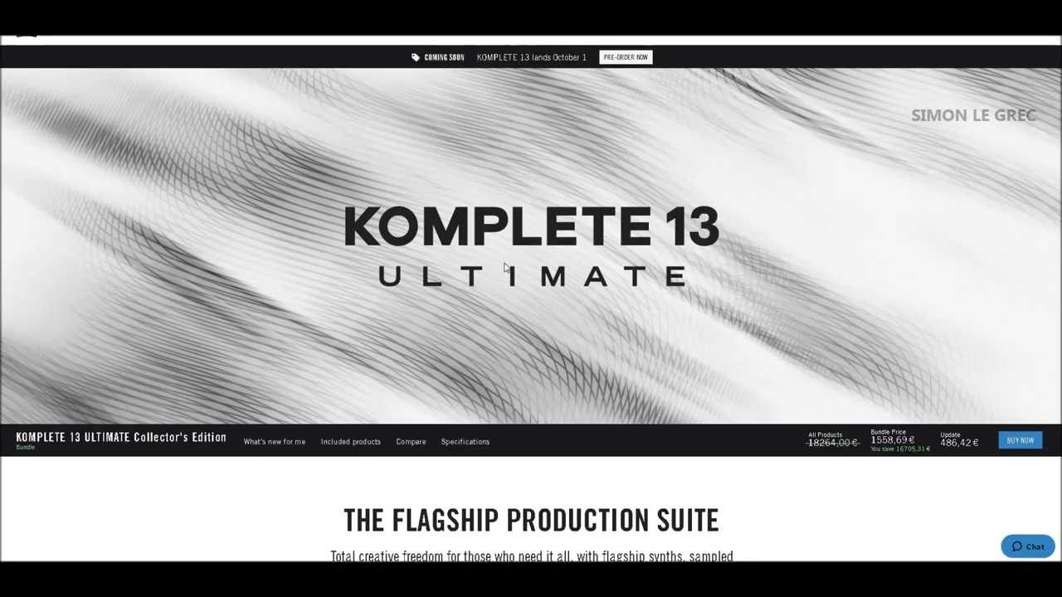
pyautogui.moveTo(649, 237)
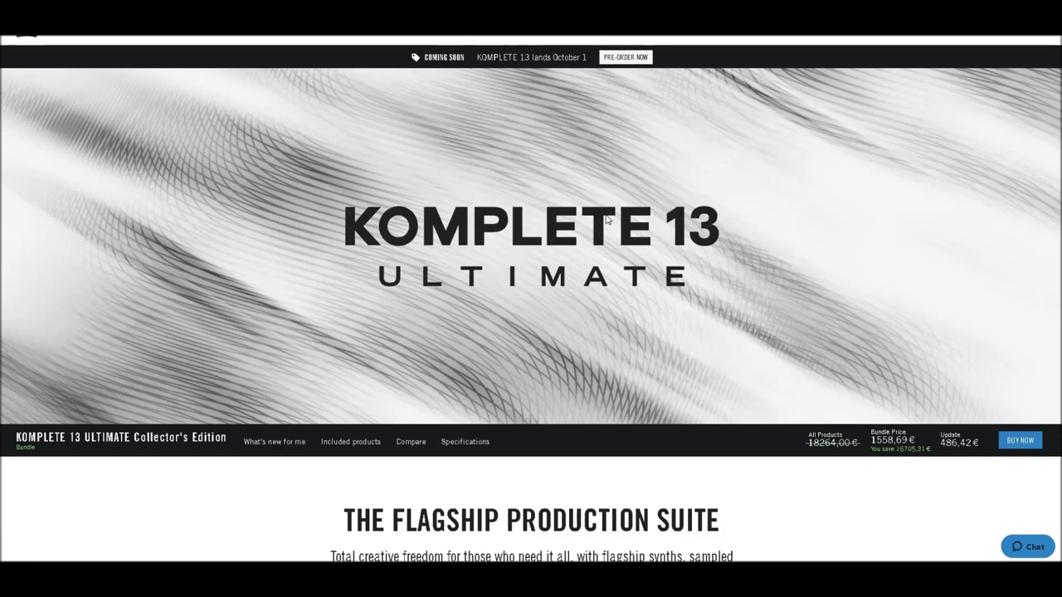
pyautogui.moveTo(611, 275)
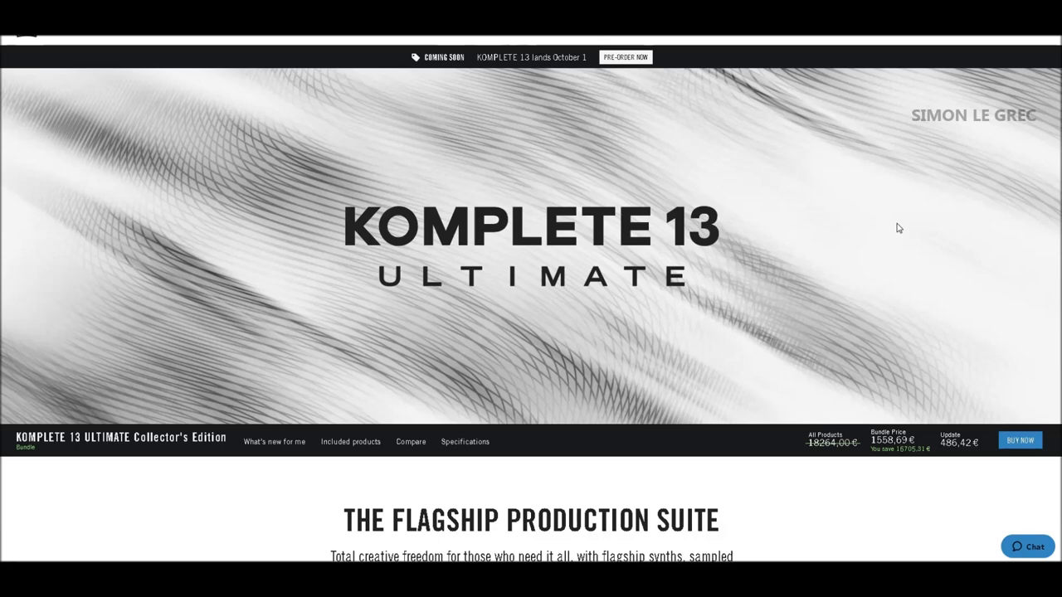
pyautogui.moveTo(361, 53)
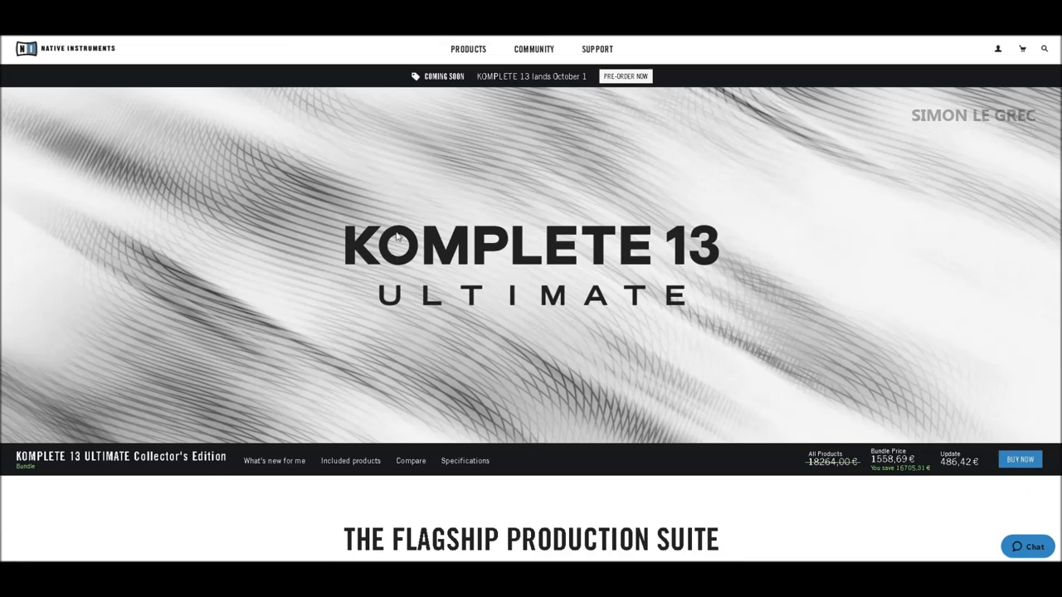
pyautogui.scroll(-3)
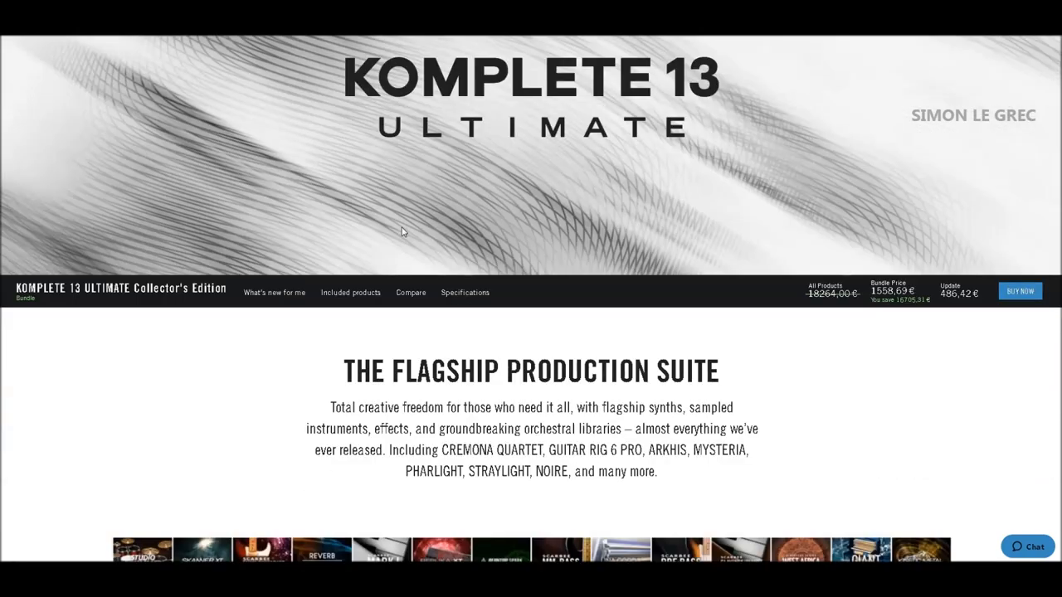
pyautogui.scroll(-3)
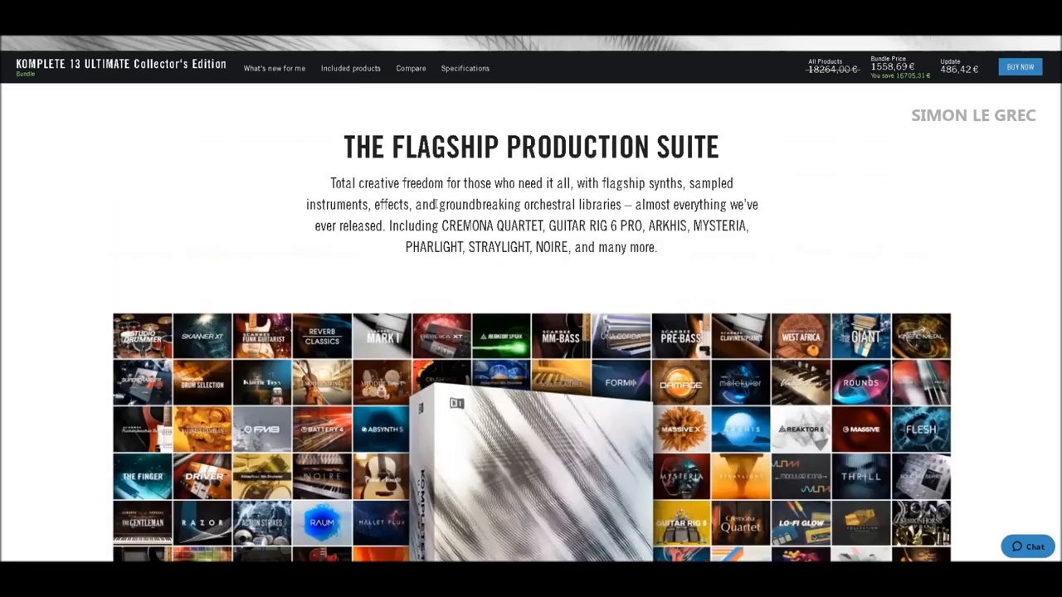
# Show 'What's new for me' and scroll through the upgrade comparison tables toward System Requirements.
pyautogui.click(274, 68)
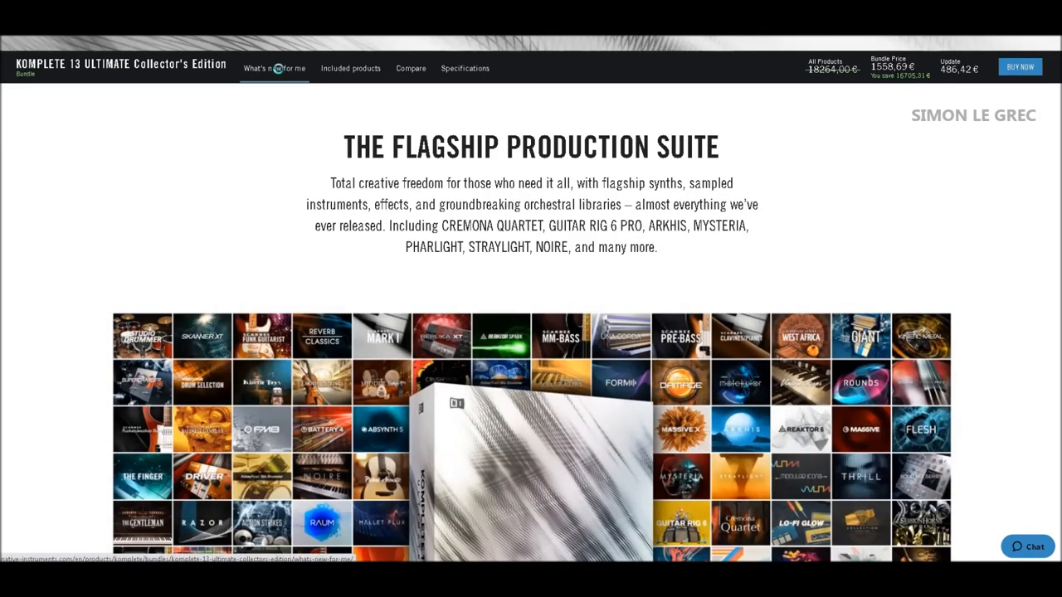
pyautogui.scroll(-3)
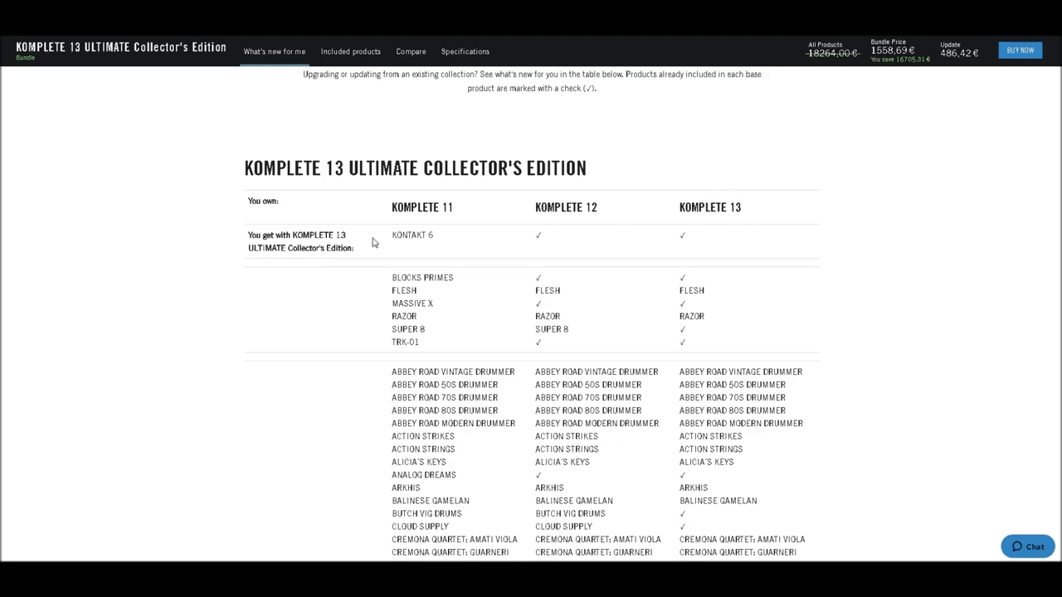
pyautogui.scroll(-3)
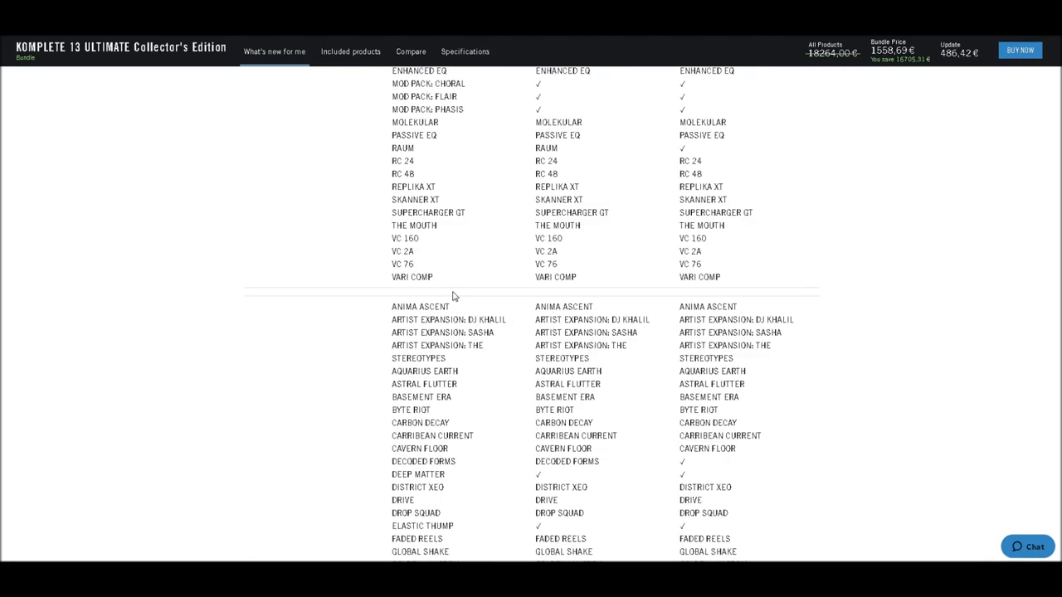
pyautogui.scroll(-3)
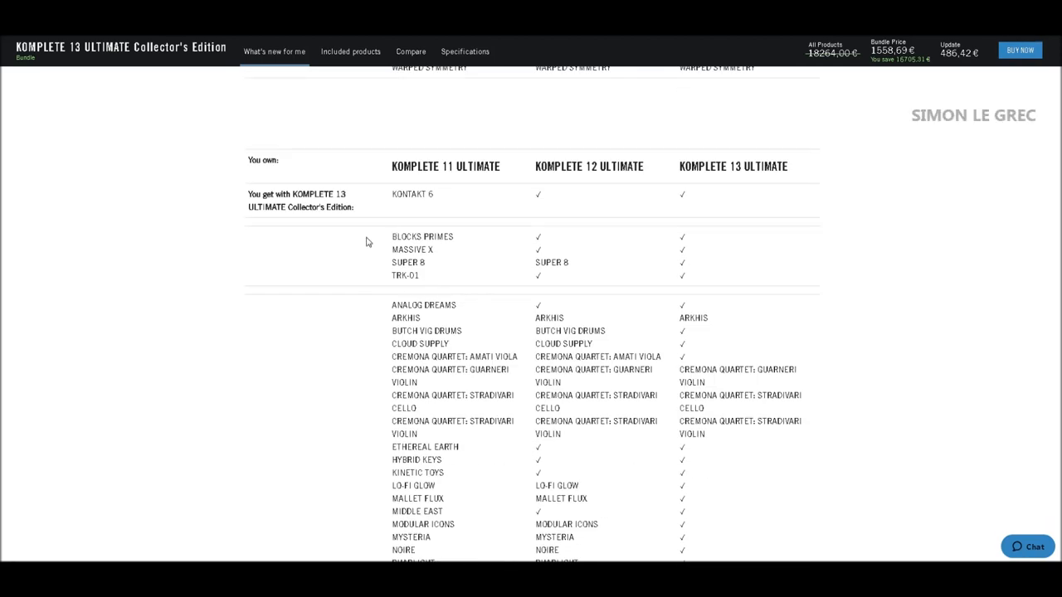
pyautogui.scroll(-3)
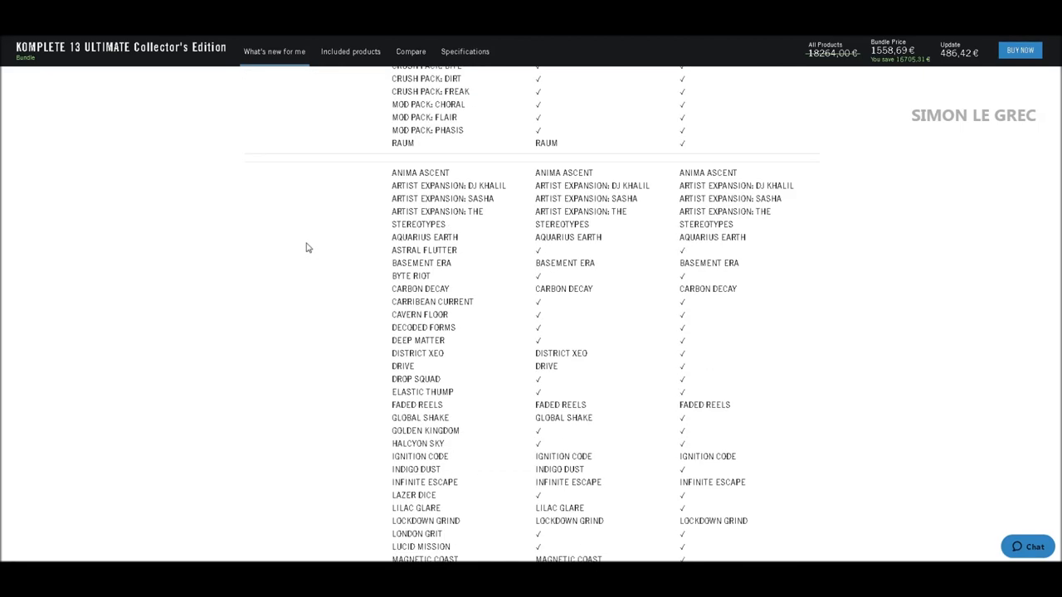
pyautogui.scroll(-3)
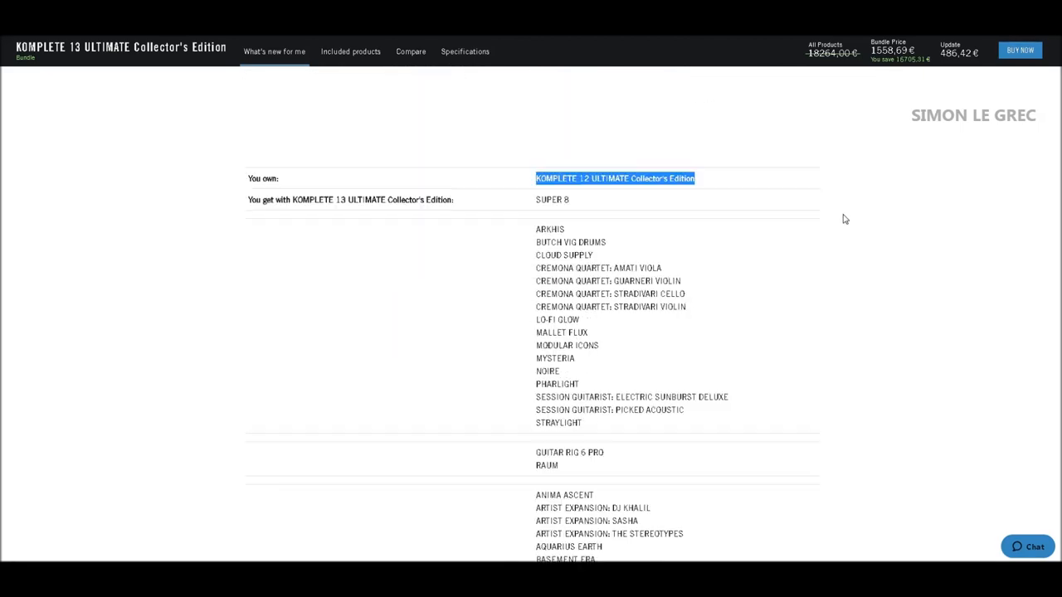
pyautogui.scroll(-3)
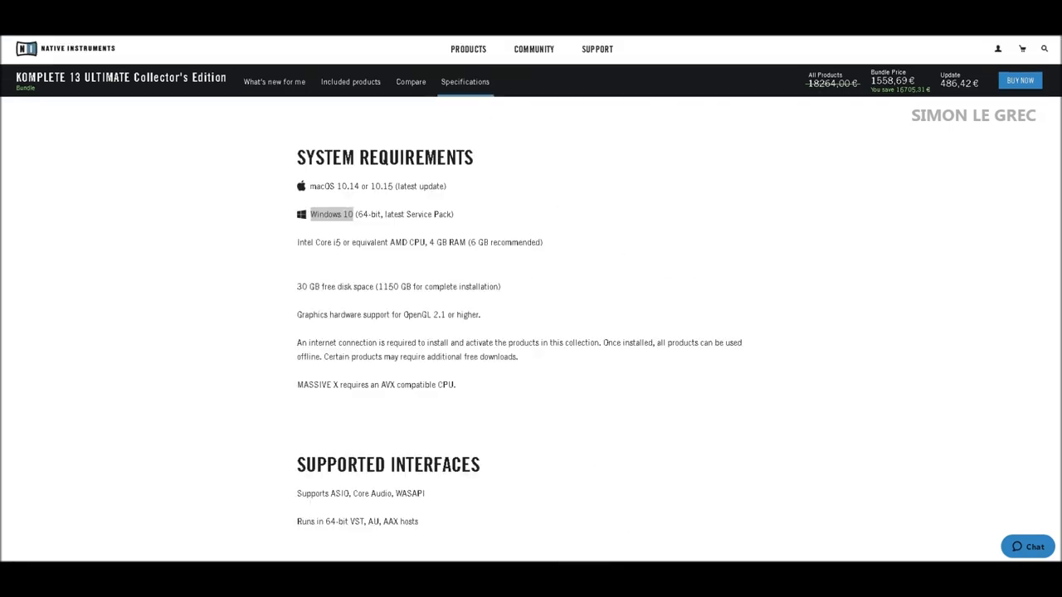
pyautogui.doubleClick(332, 214)
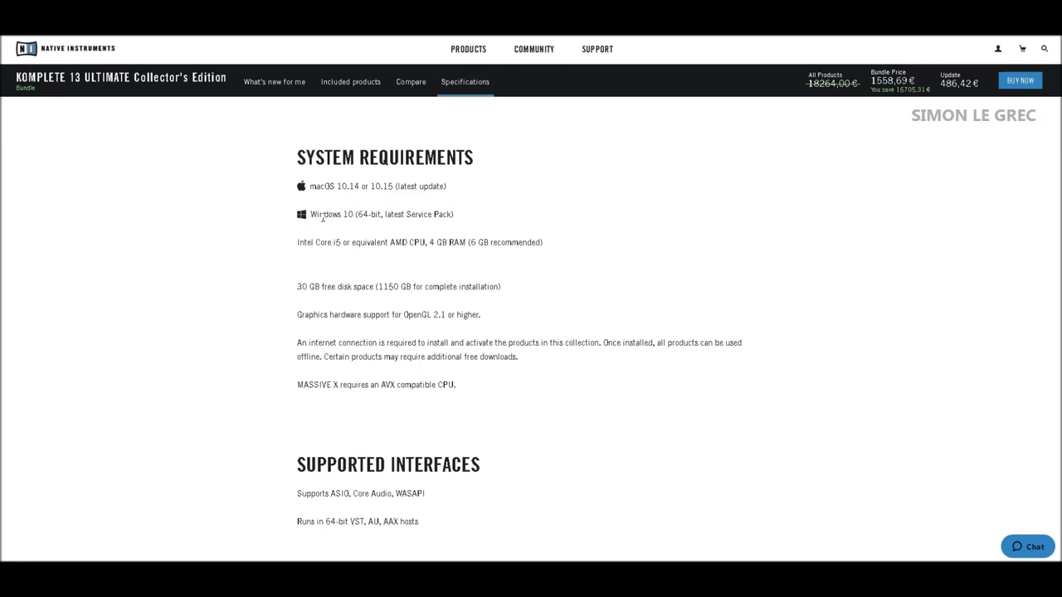
pyautogui.doubleClick(332, 214)
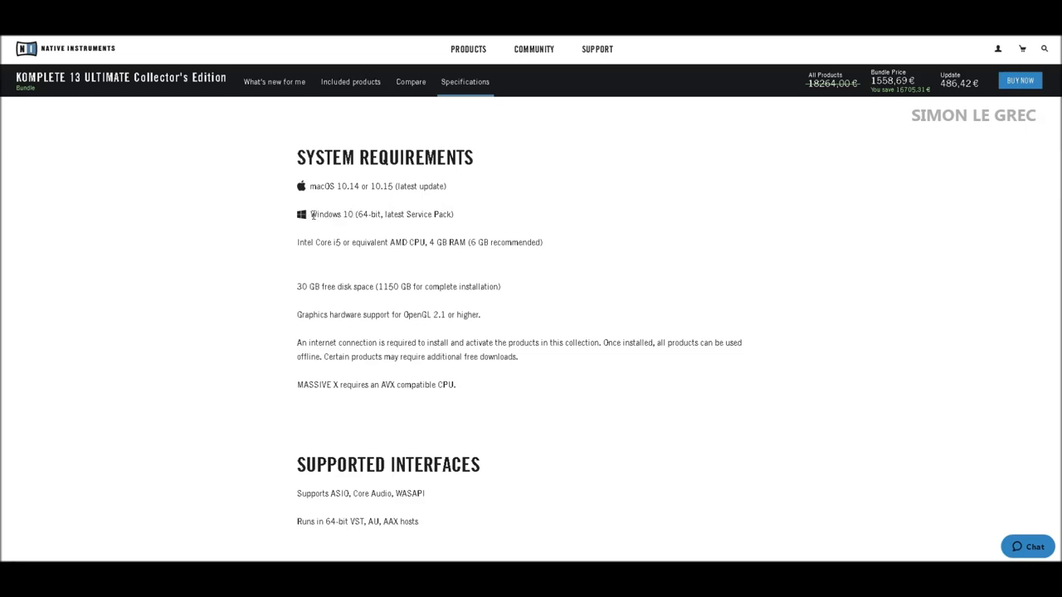
pyautogui.doubleClick(332, 214)
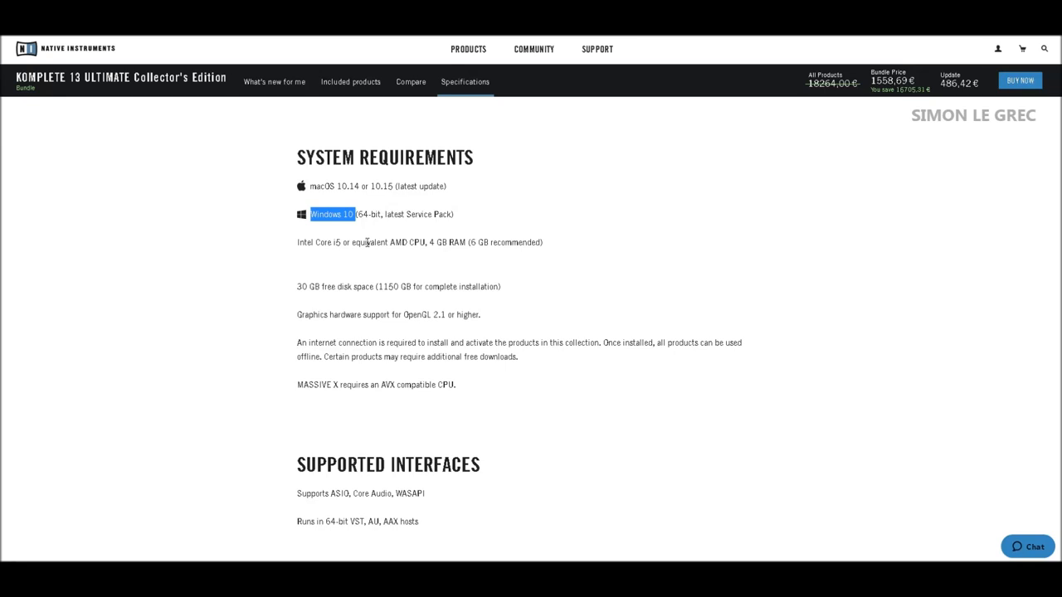
pyautogui.moveTo(388, 279)
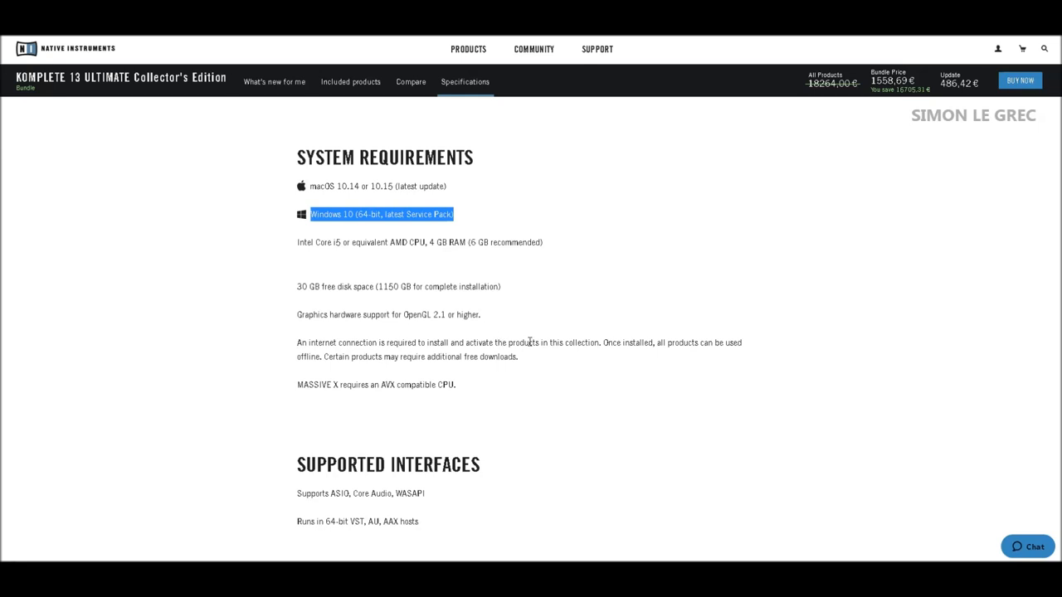
pyautogui.moveTo(543, 254)
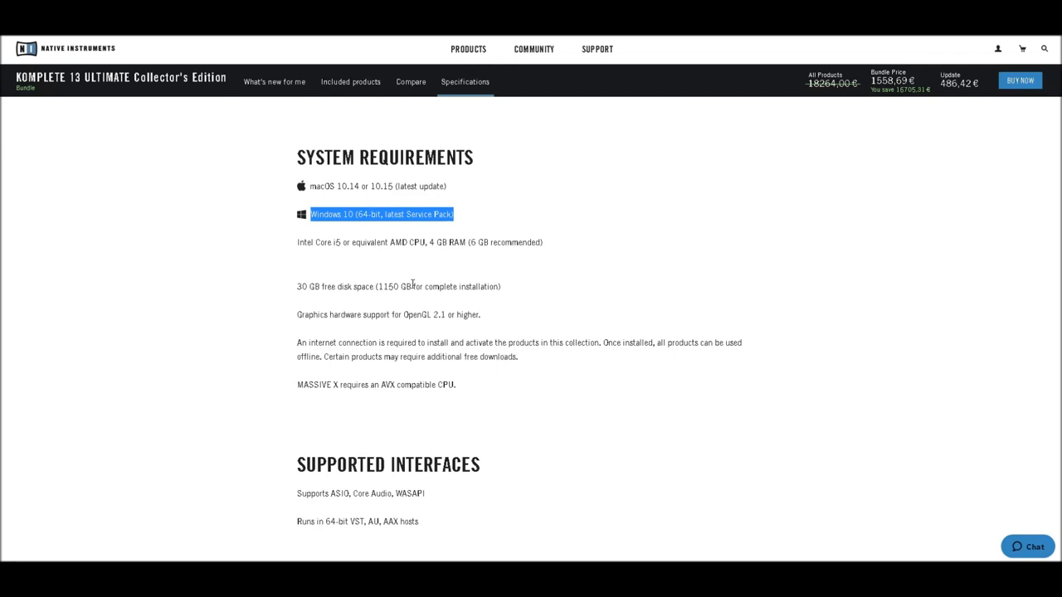
pyautogui.moveTo(357, 224)
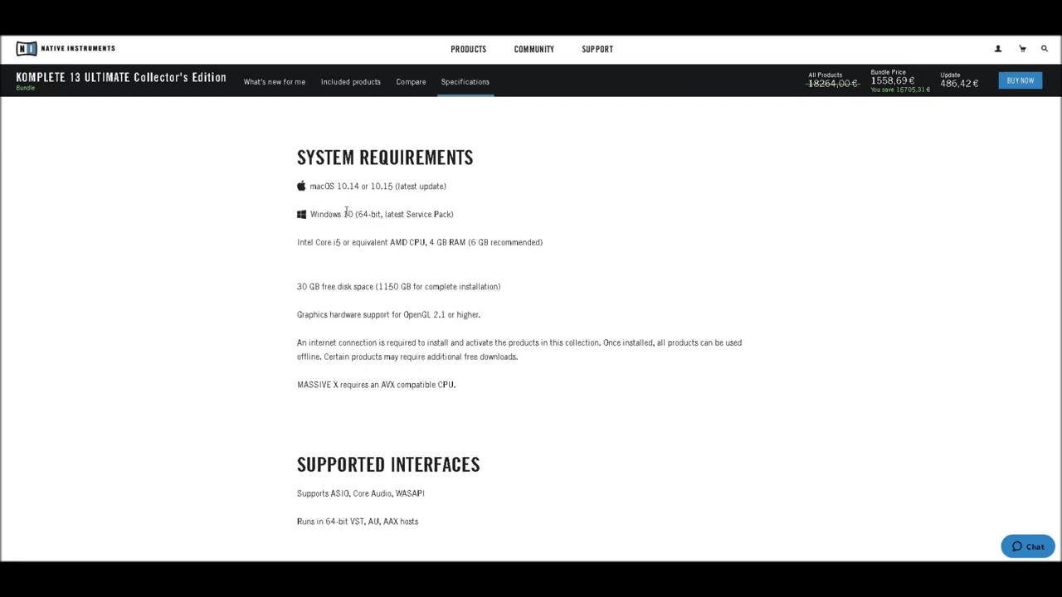
pyautogui.moveTo(594, 159)
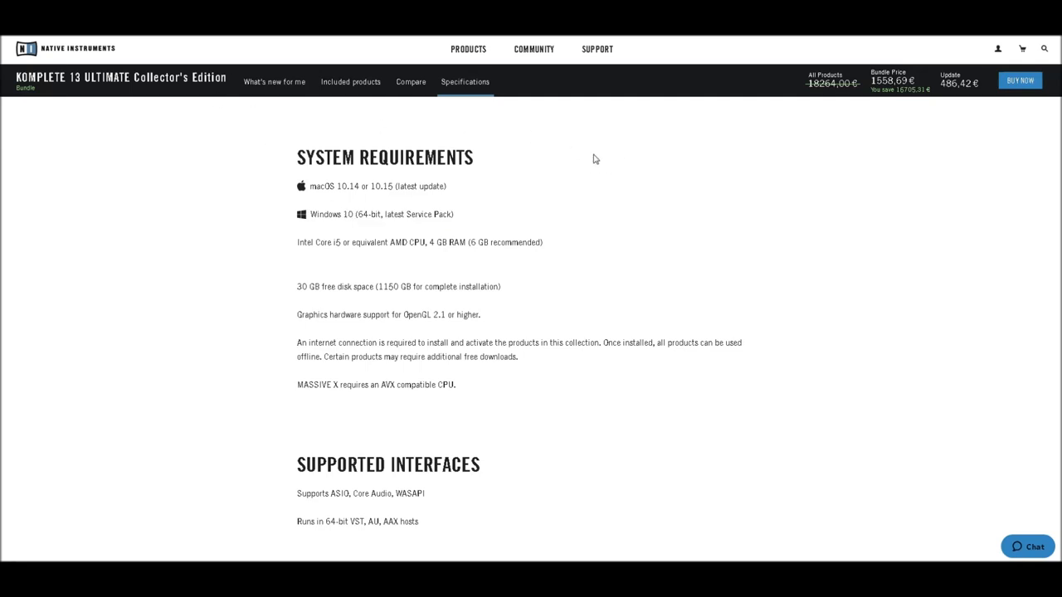
pyautogui.doubleClick(325, 214)
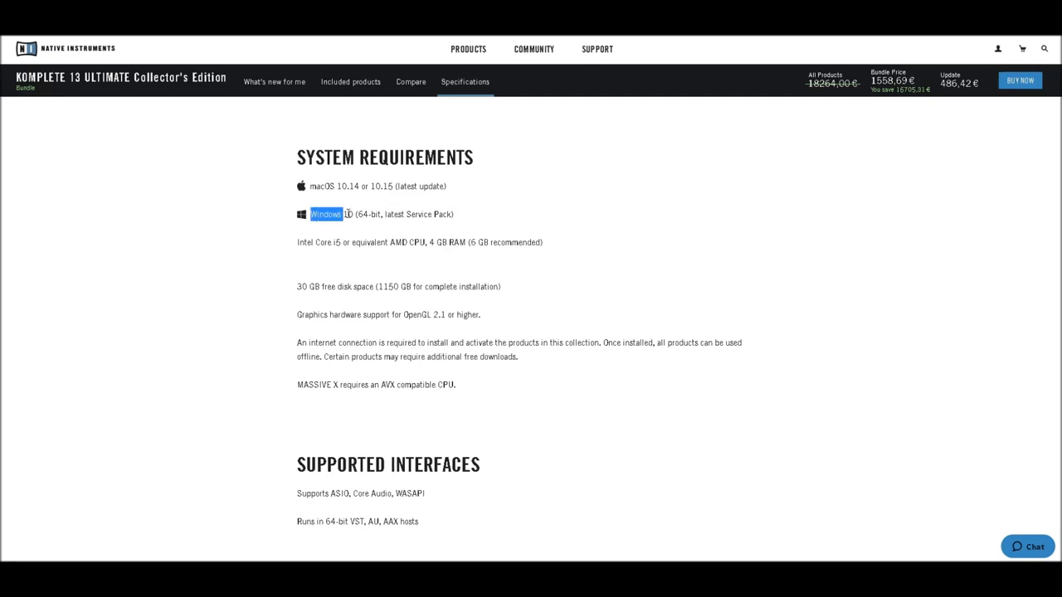
pyautogui.moveTo(312, 214); pyautogui.dragTo(454, 214)
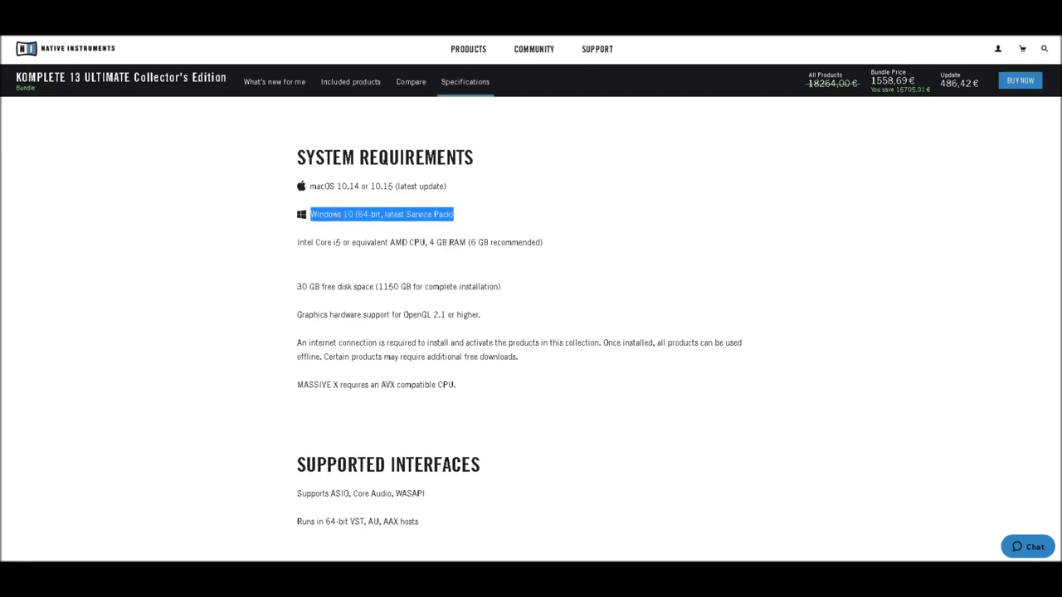
pyautogui.moveTo(558, 241)
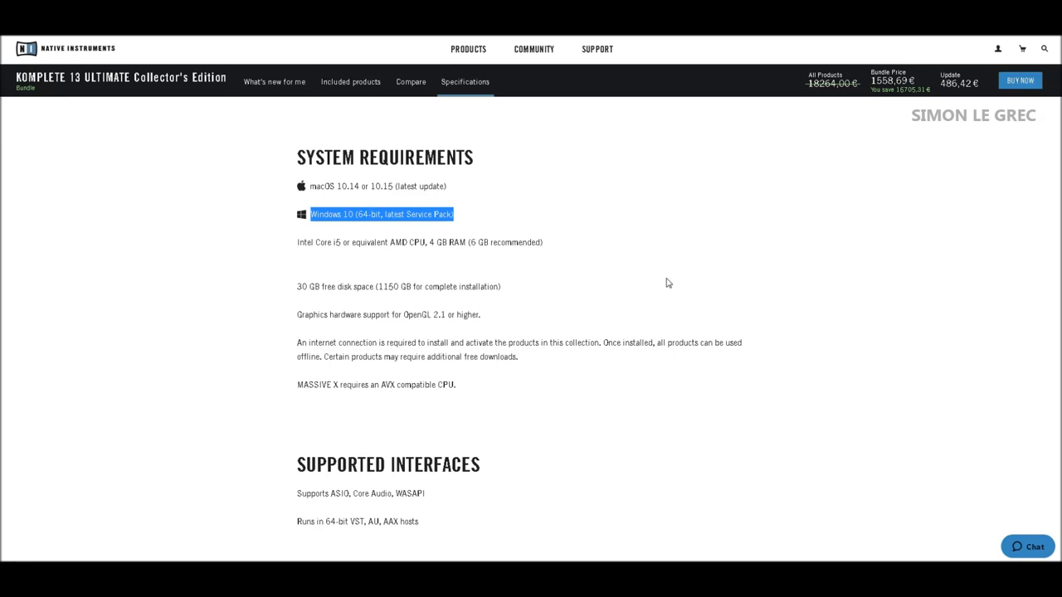
pyautogui.moveTo(505, 242)
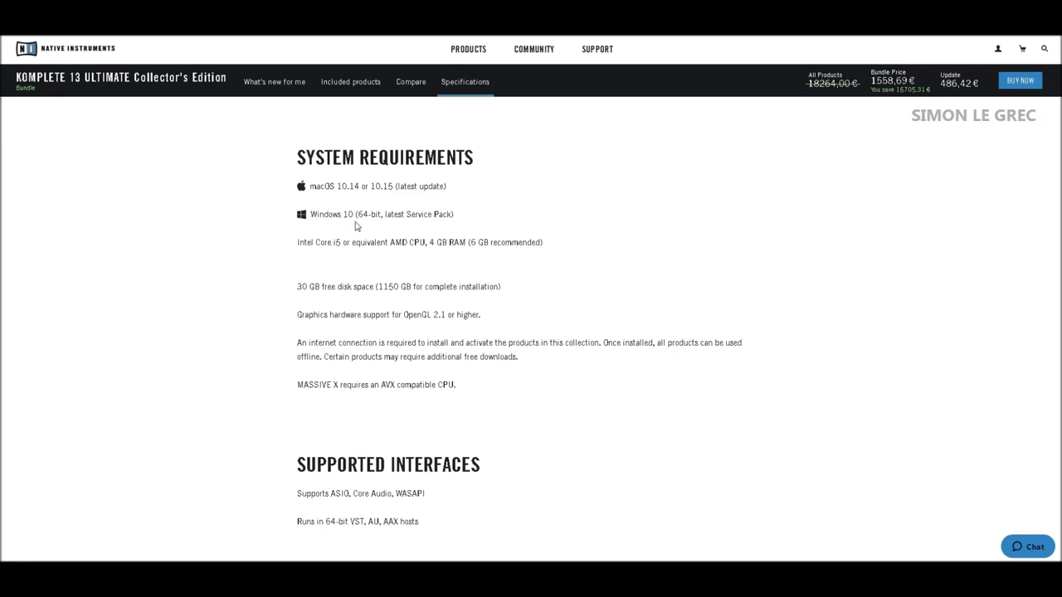
pyautogui.moveTo(722, 260)
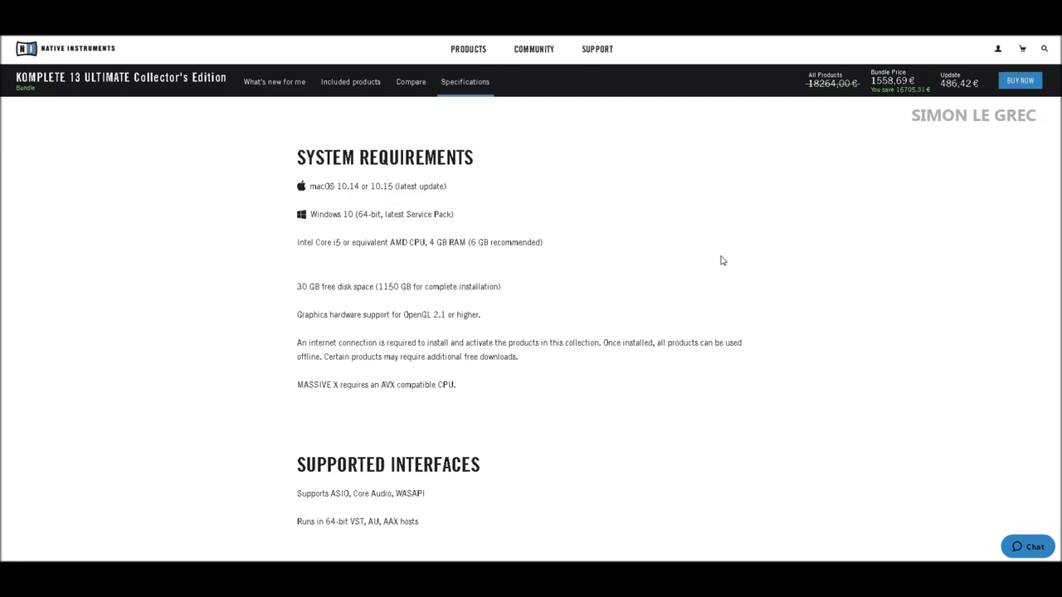